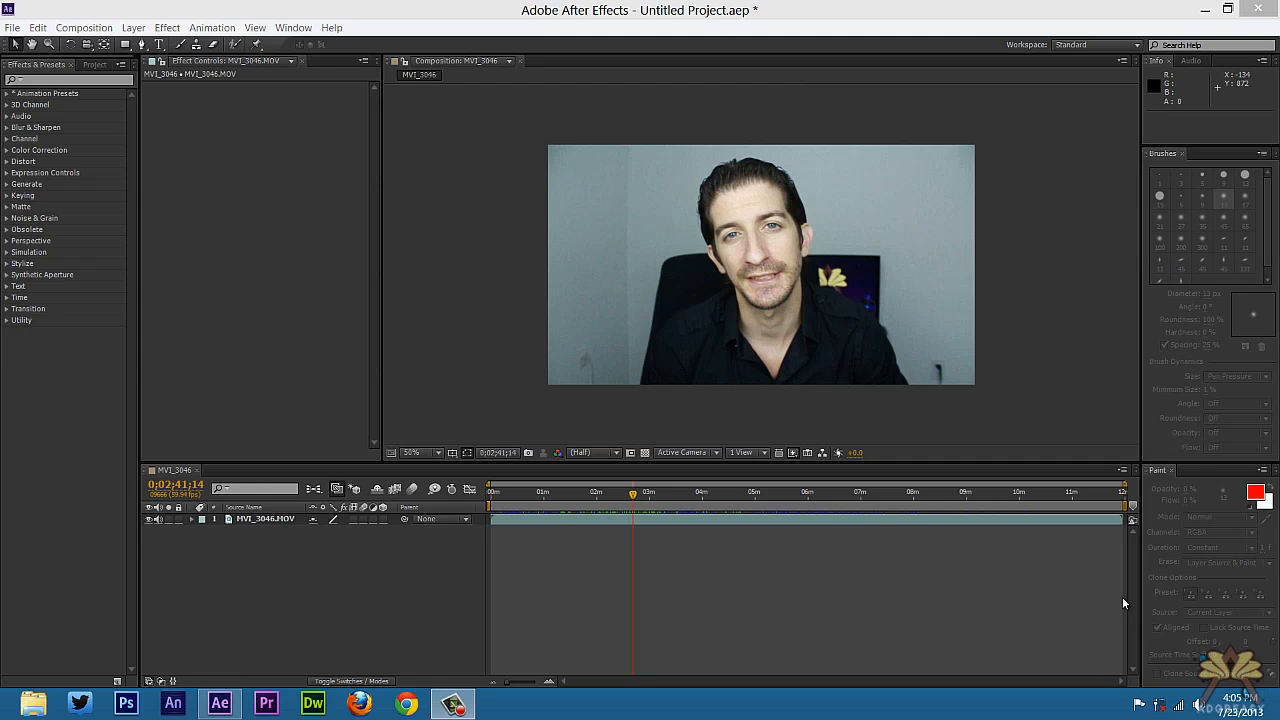
mouse_move(293, 159)
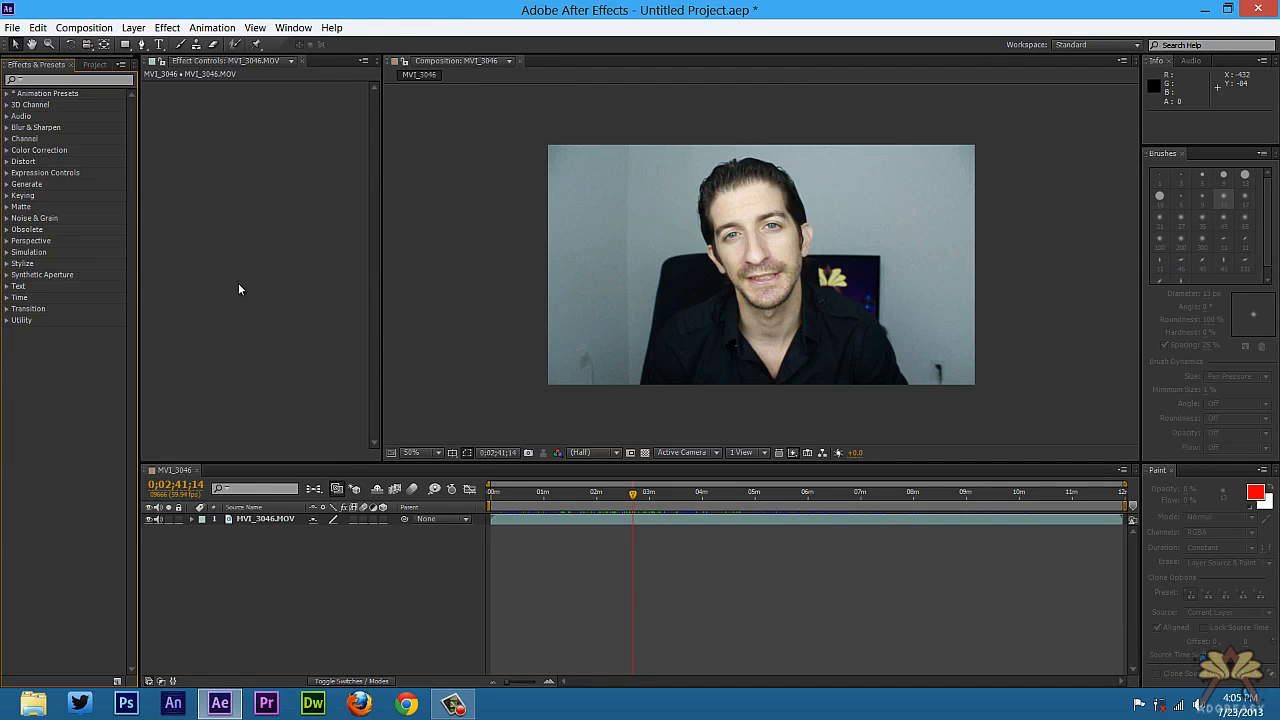
- Switch to the Project panel to show the MVI_3046 composition and footage
click(94, 64)
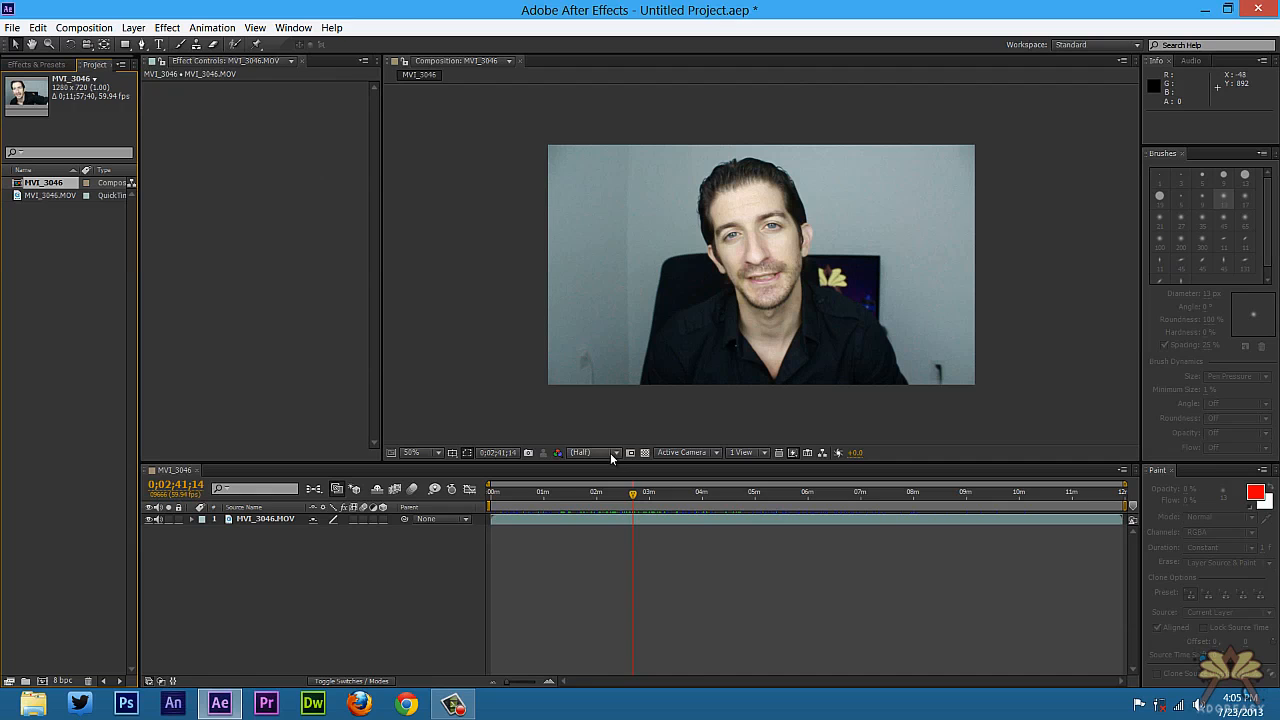
- Return to the Effects & Presets panel to find the Photo Filter effect
click(36, 64)
text(photo)
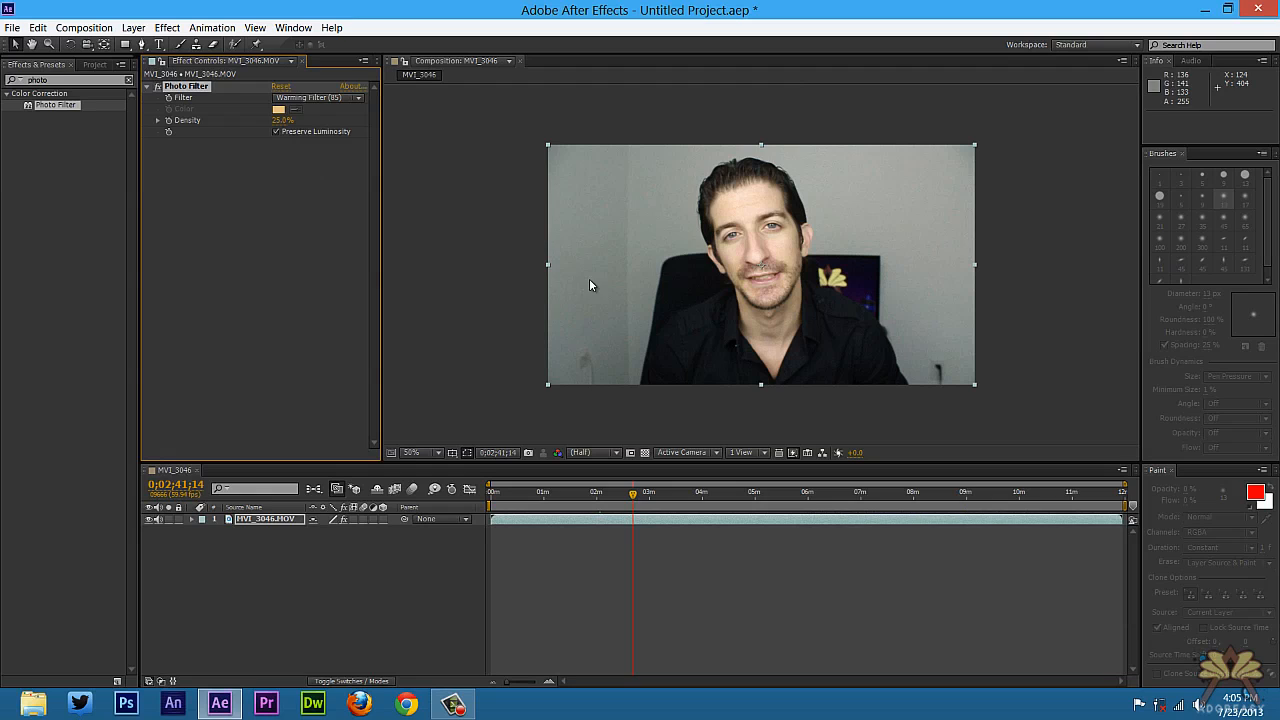
mouse_move(293, 150)
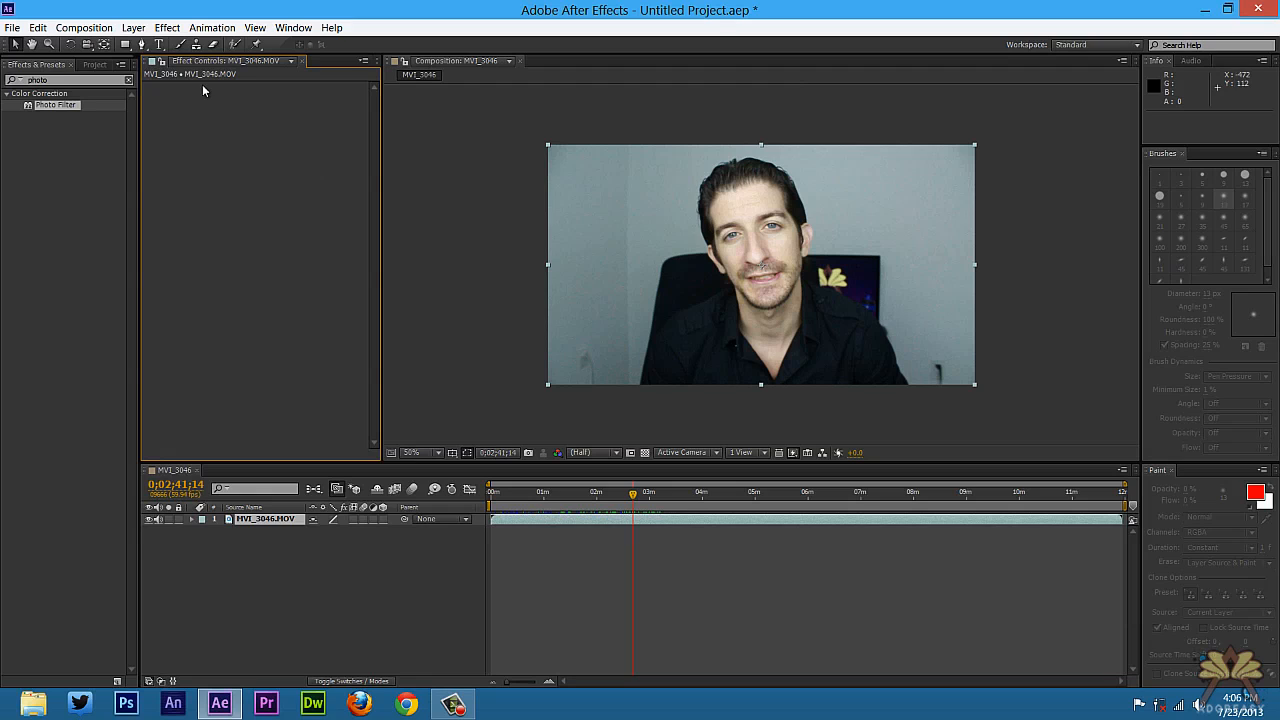
mouse_move(658, 418)
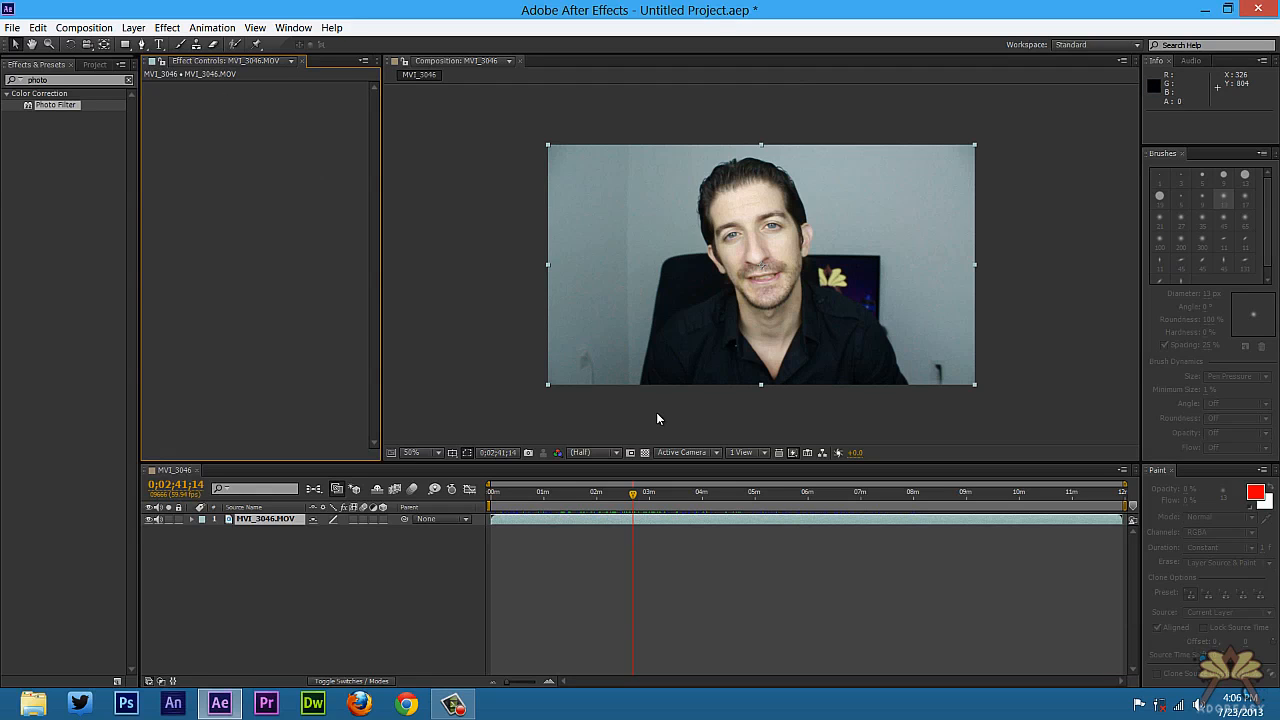
mouse_move(663, 414)
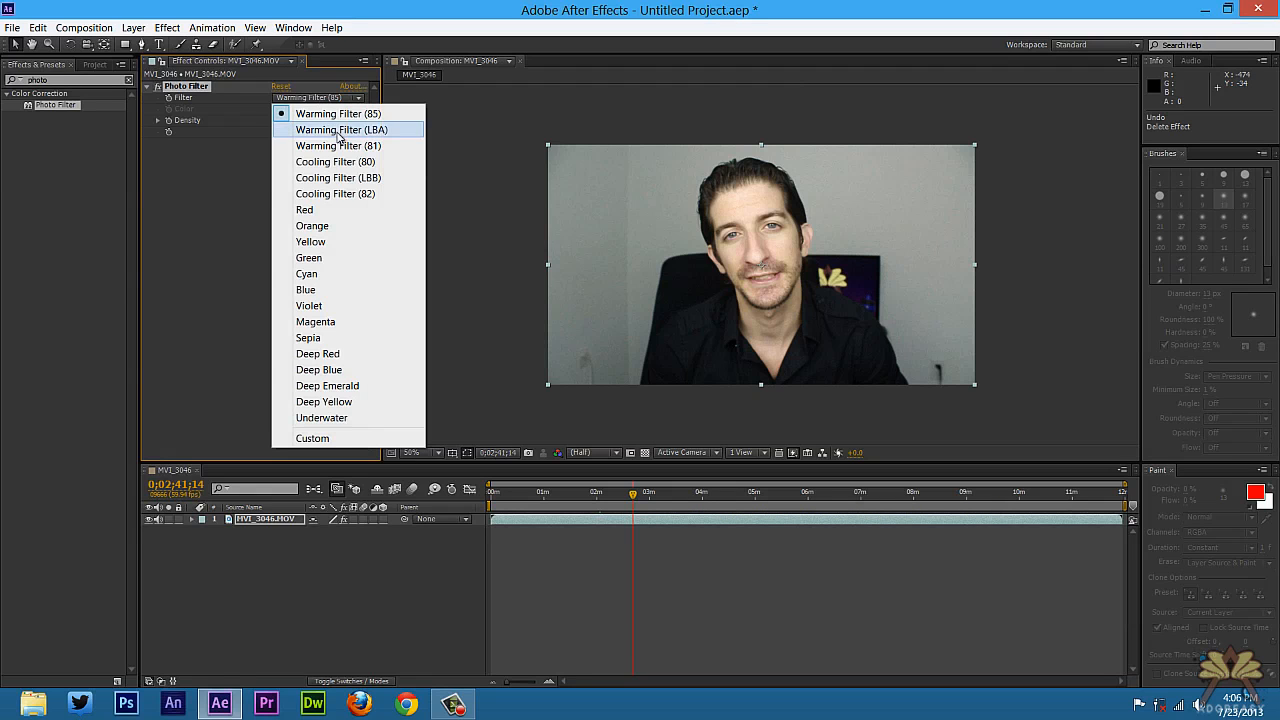
- Try the Warming Filter (LBA) preset, then set Photo Filter back to Warming Filter (85)
click(342, 129)
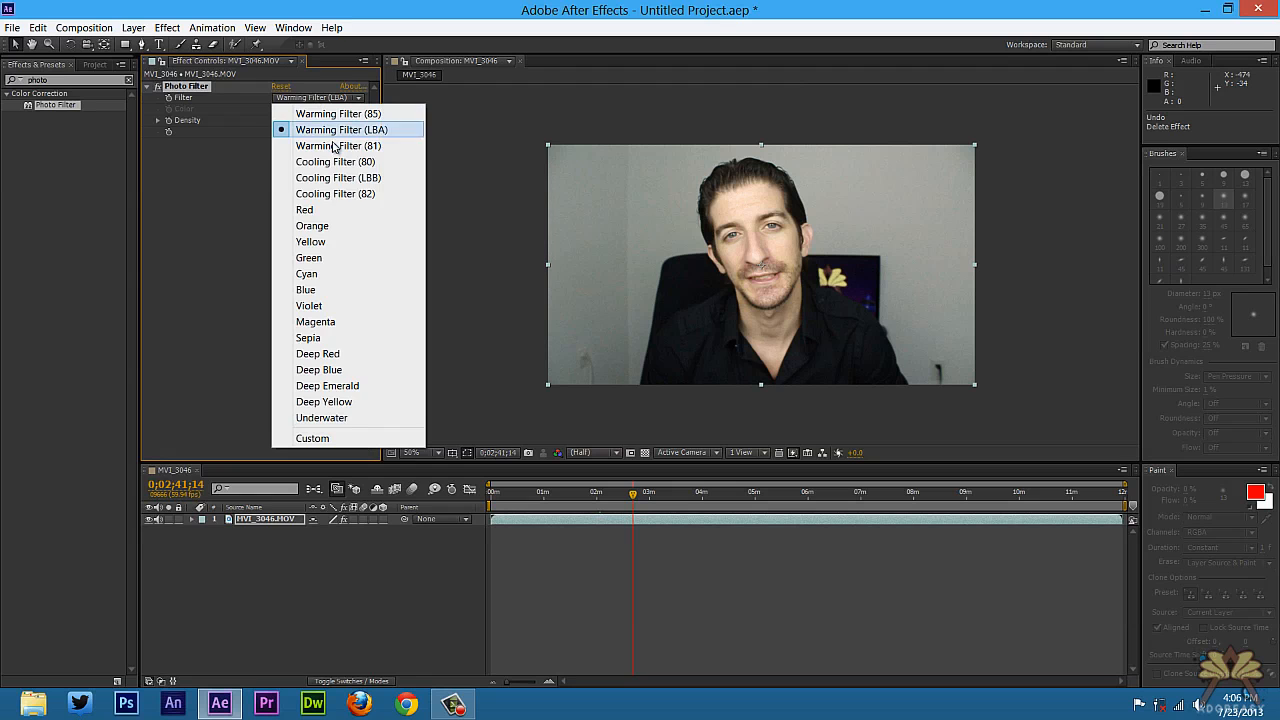
click(339, 113)
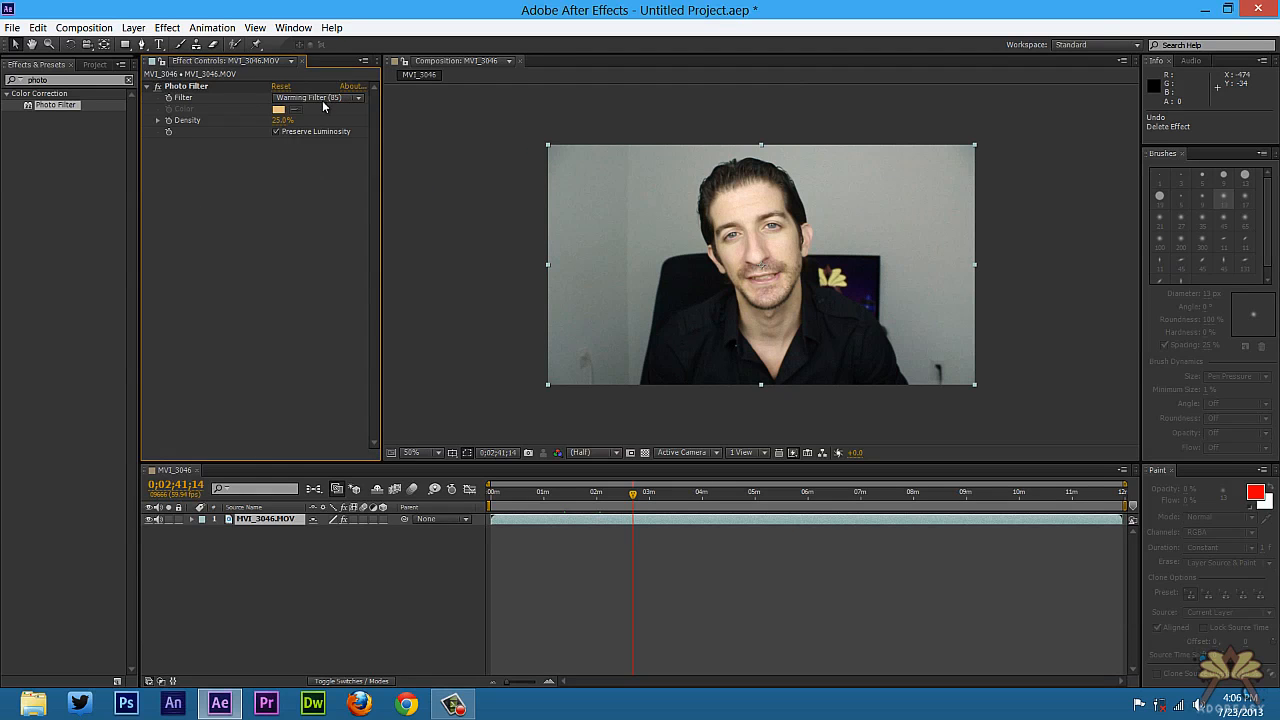
click(318, 97)
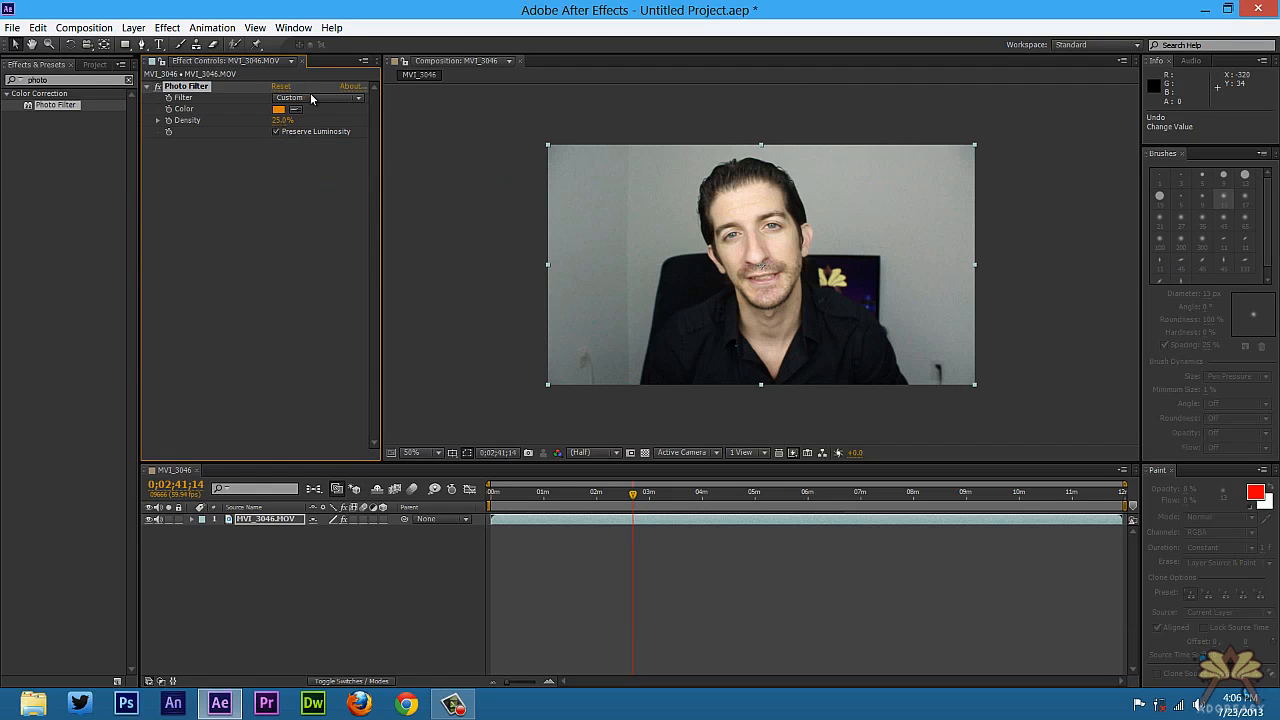
click(315, 97)
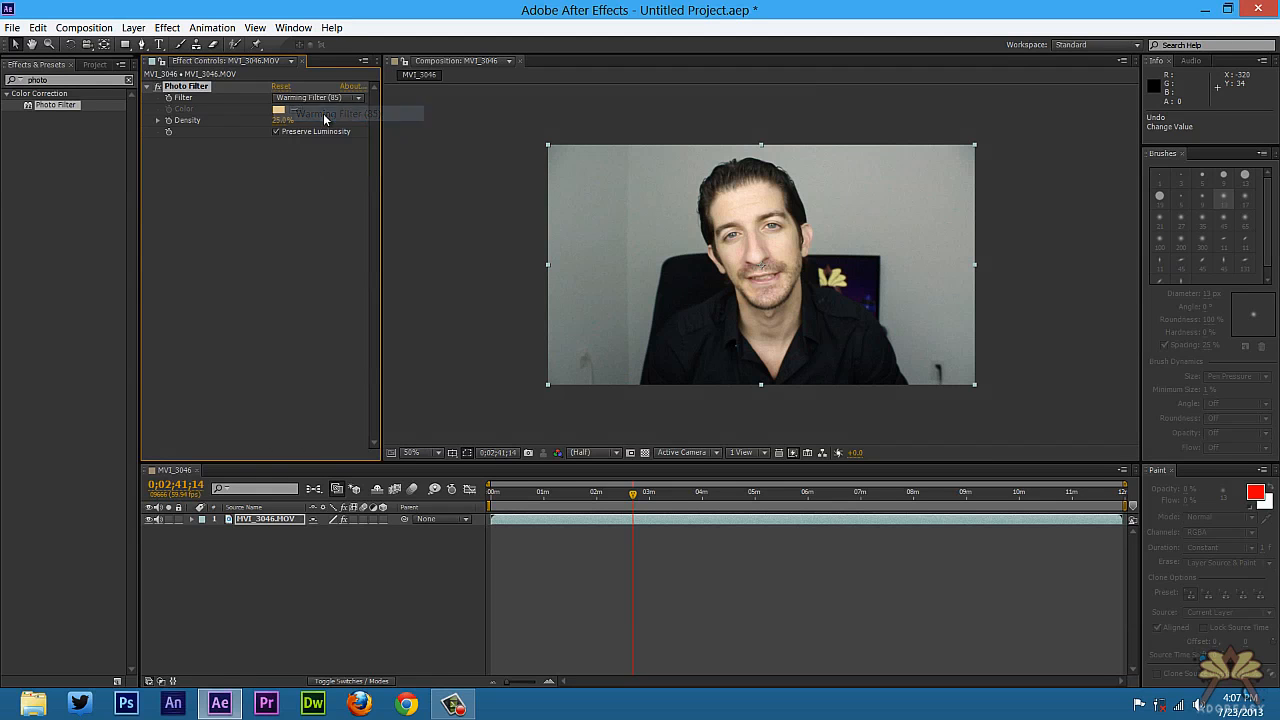